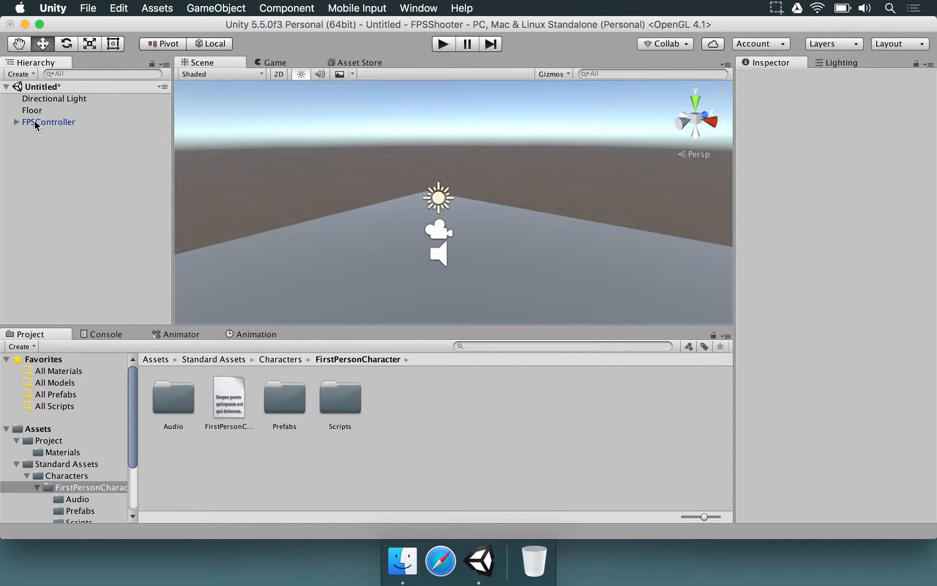
- Select FPSController and inspect its Walk Speed (5) and Run Speed (10) fields
left_click(48, 122)
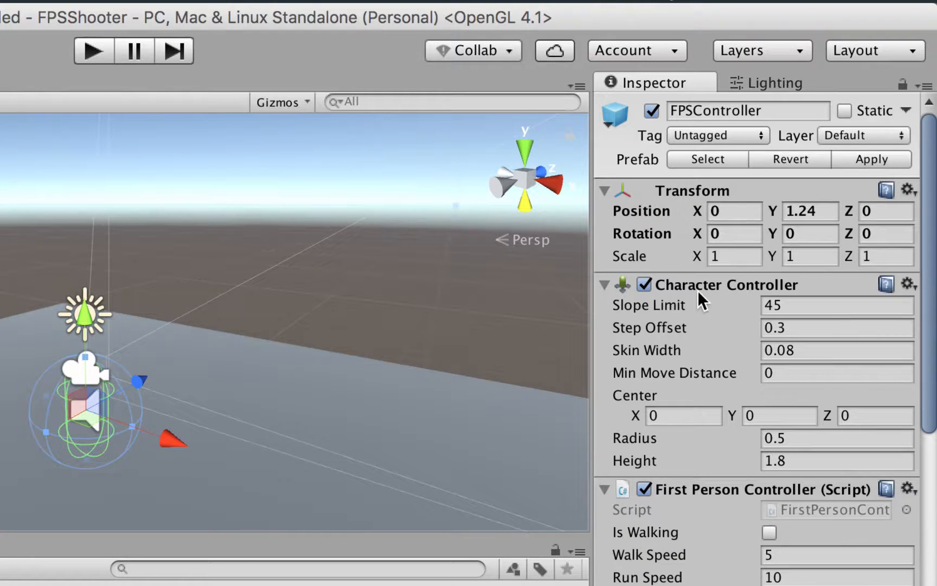
scroll("down", 3)
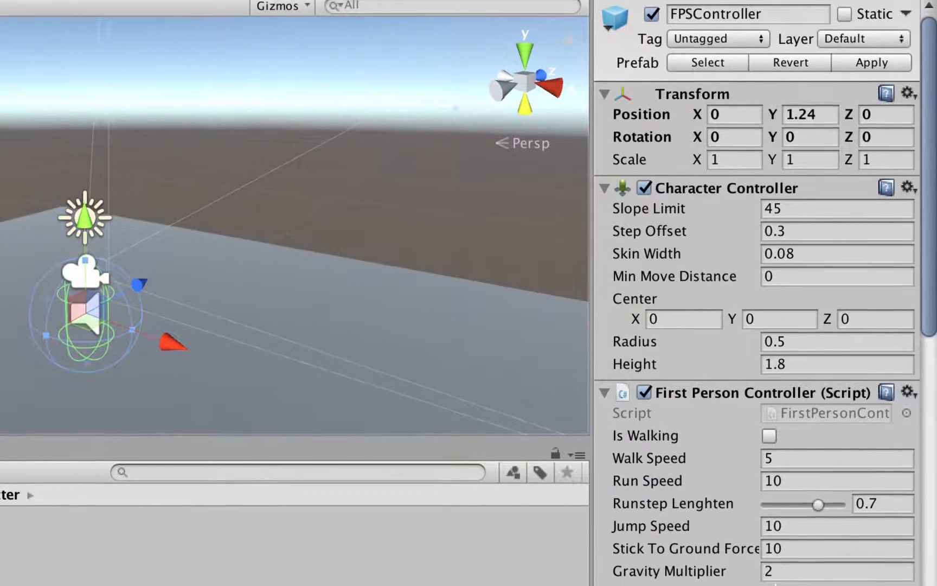
scroll("down", 3)
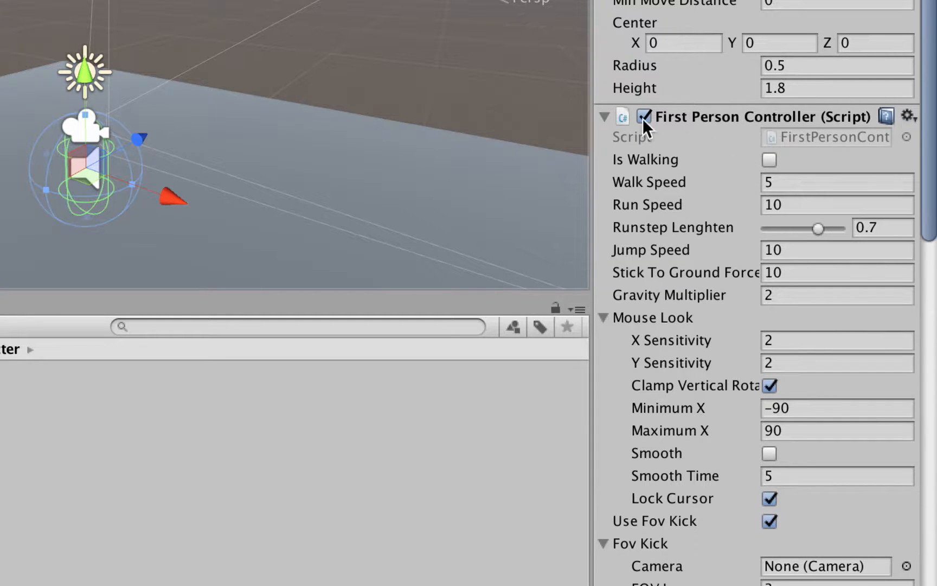
mouse_move(736, 190)
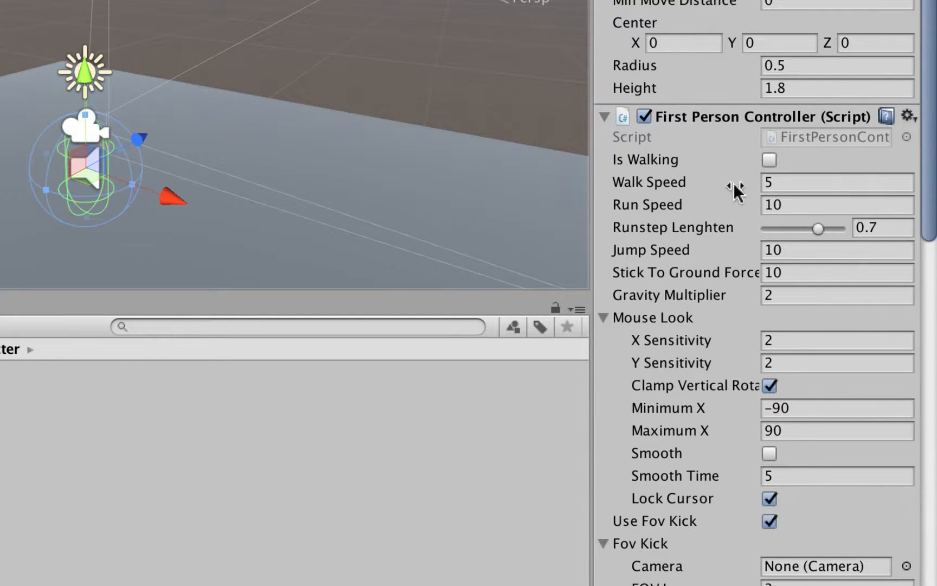
left_click(836, 182)
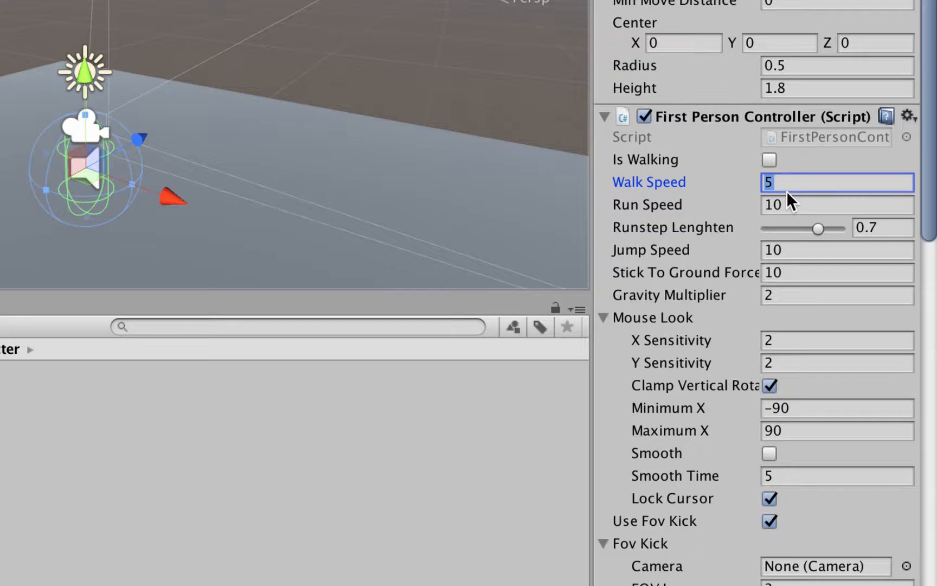
left_click(837, 204)
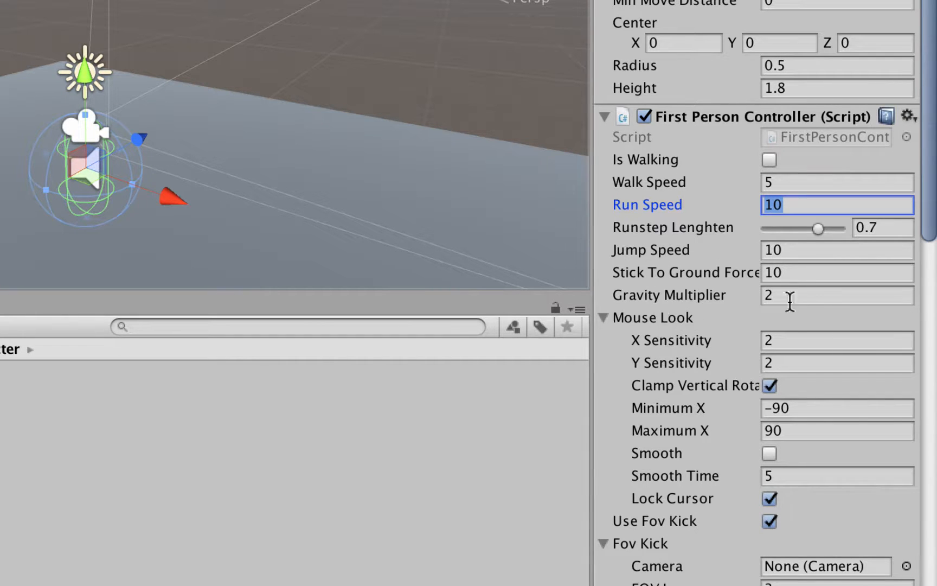
scroll("down", 3)
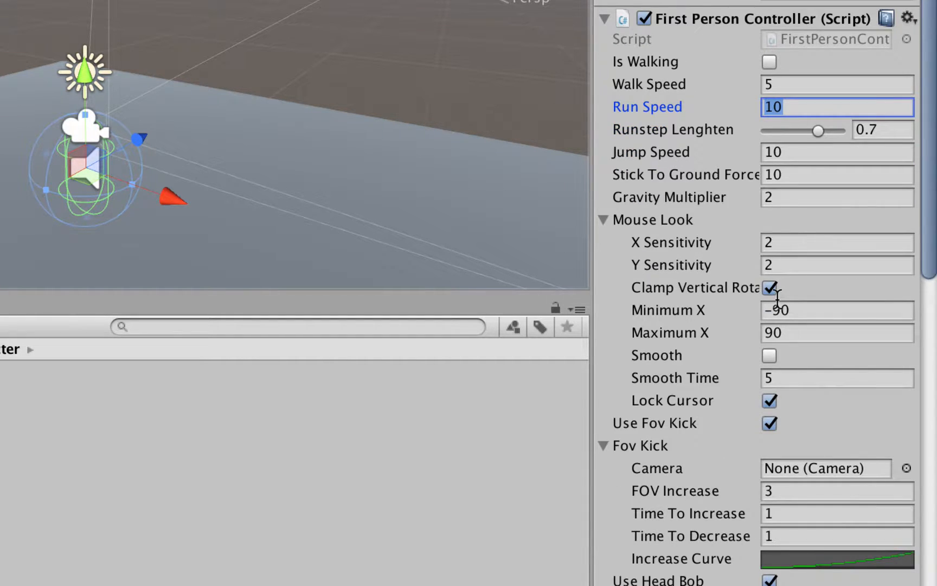
scroll("down", 3)
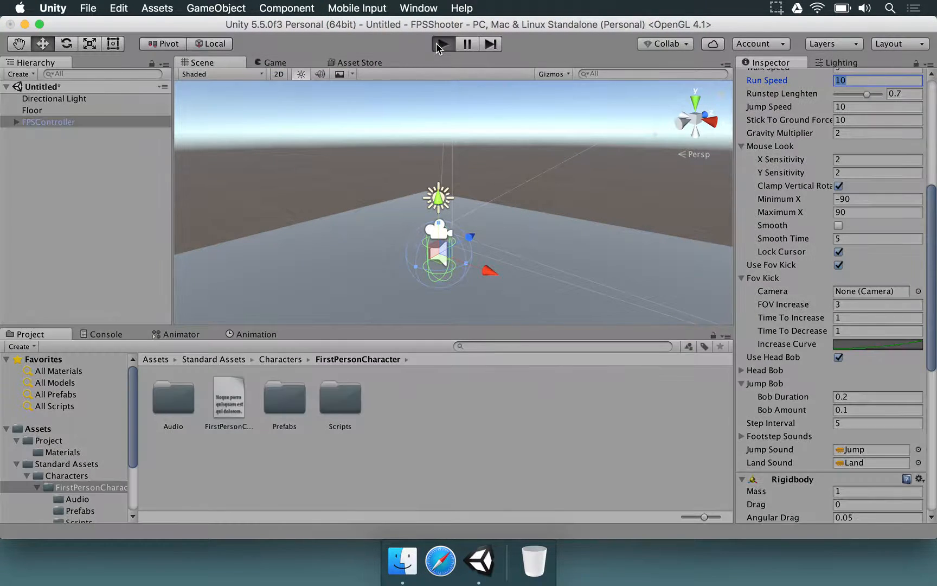
- Enter play mode and try Walk Speed 10 with Run Speed 6
left_click(442, 43)
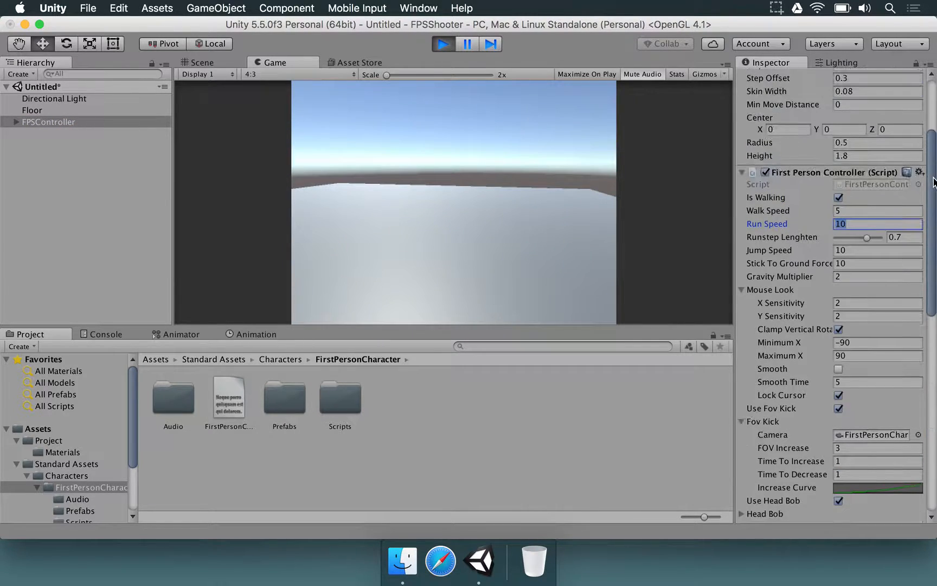
left_click(877, 210)
type("10")
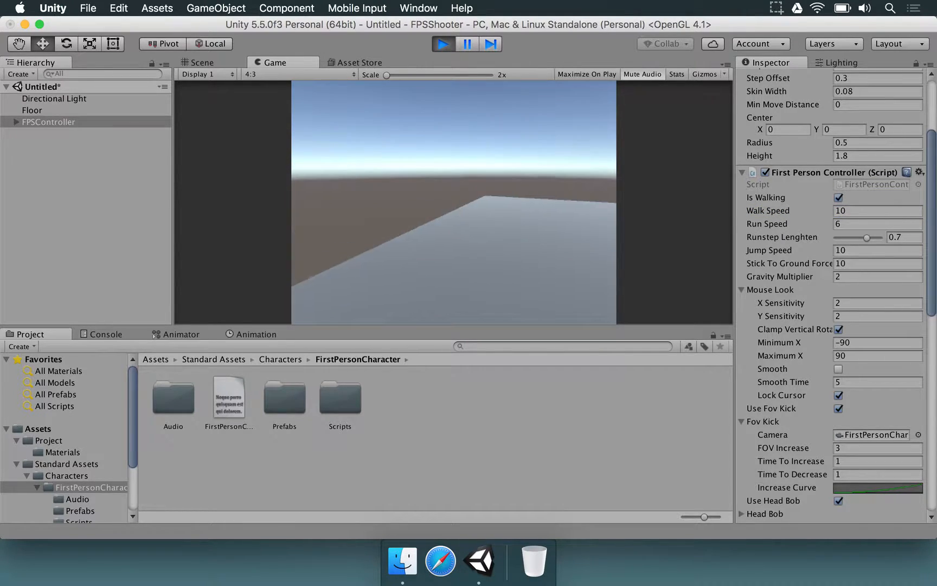
mouse_move(452, 204)
type("5")
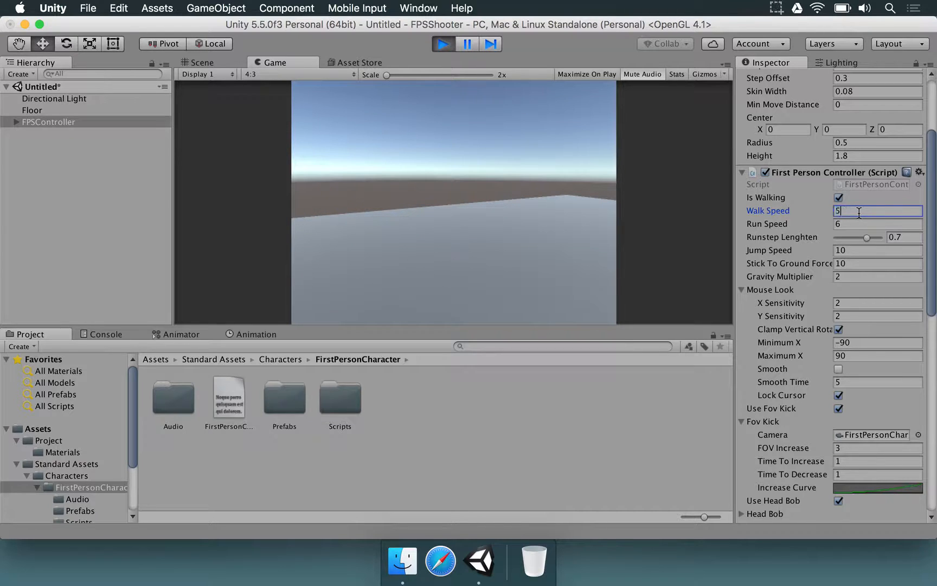
- Set Walk Speed back to 5 and Run Speed to 10, testing walking in the Game view
left_click(878, 224)
type("10")
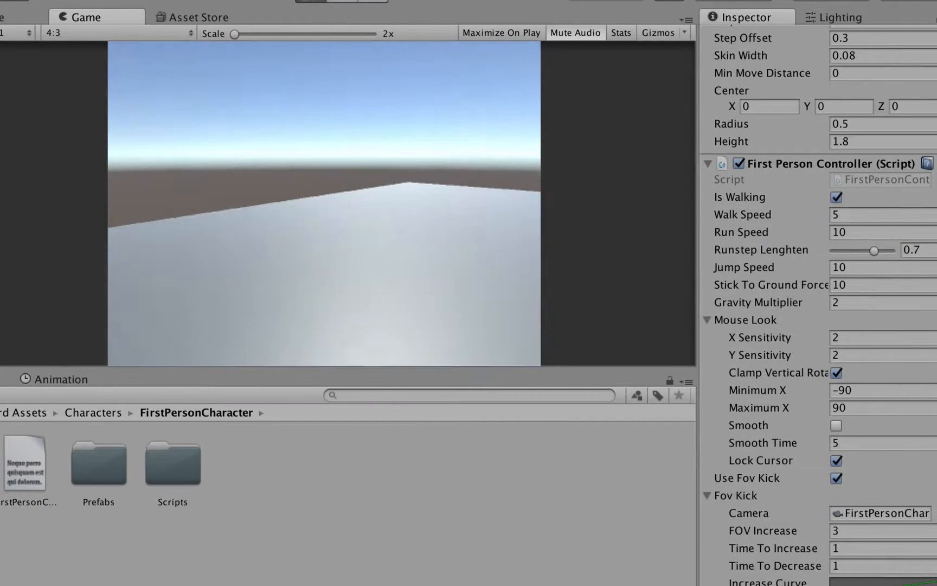
left_click(836, 197)
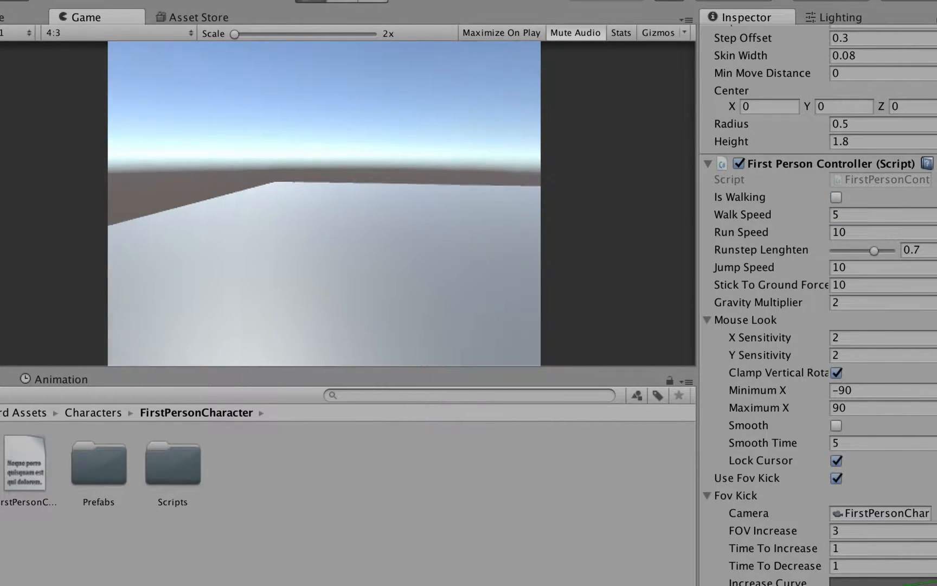
left_click(836, 198)
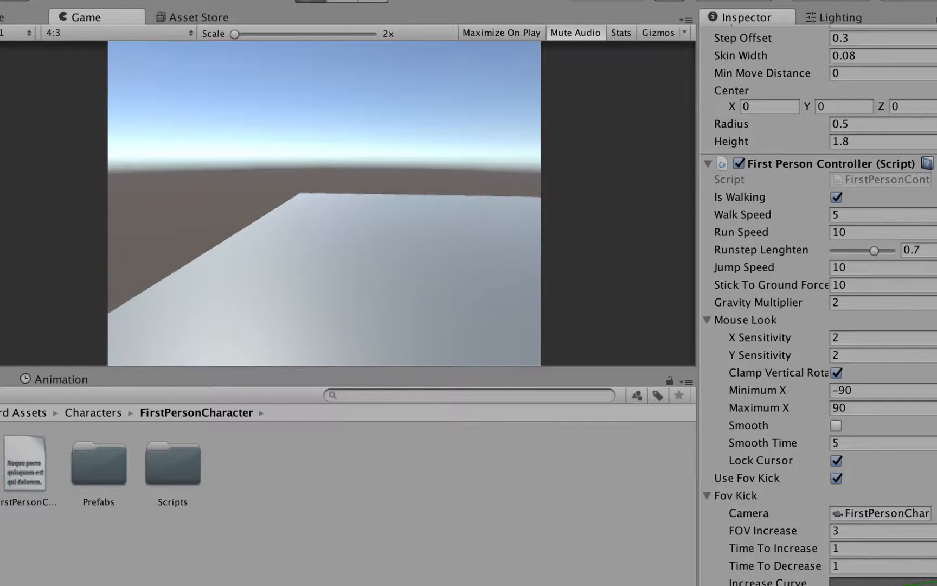
left_click(835, 197)
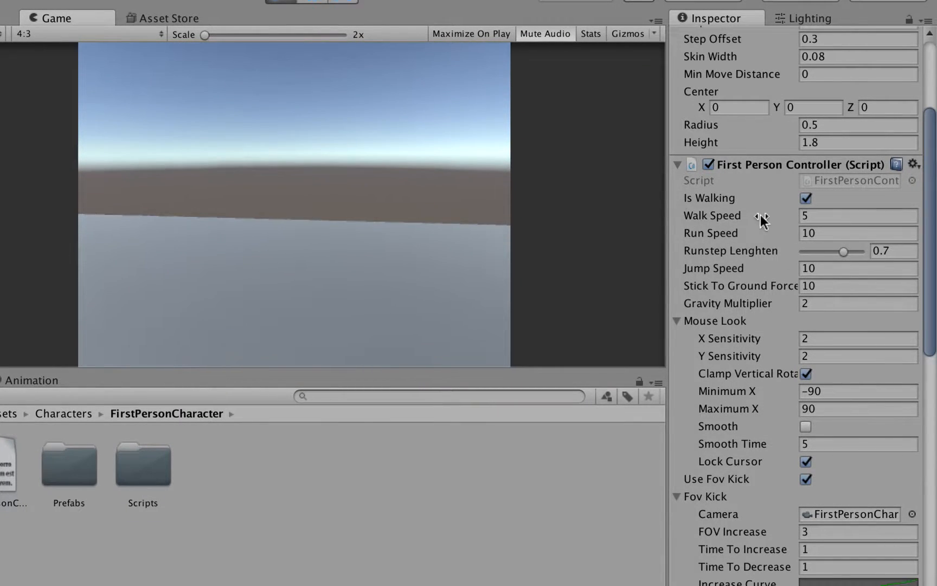
left_click(857, 216)
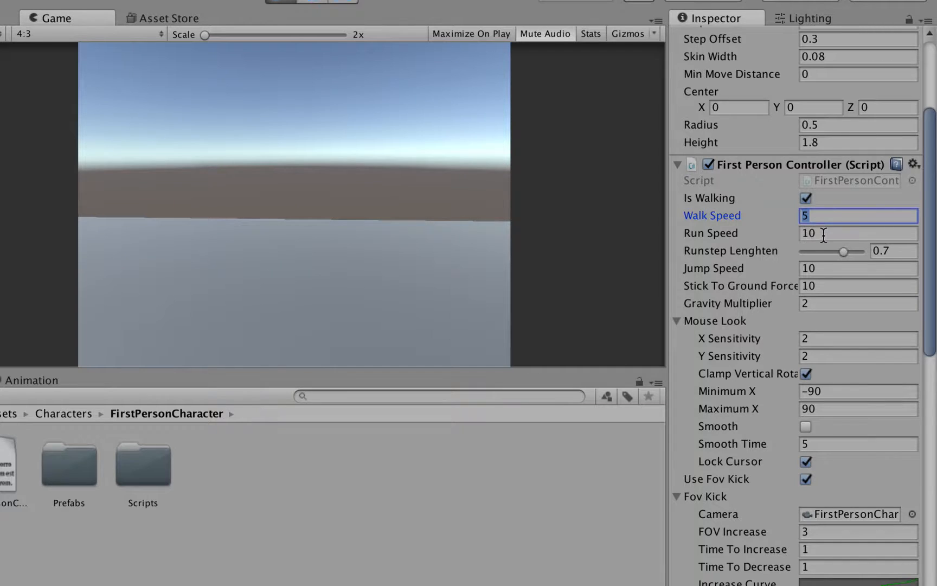
left_click(856, 233)
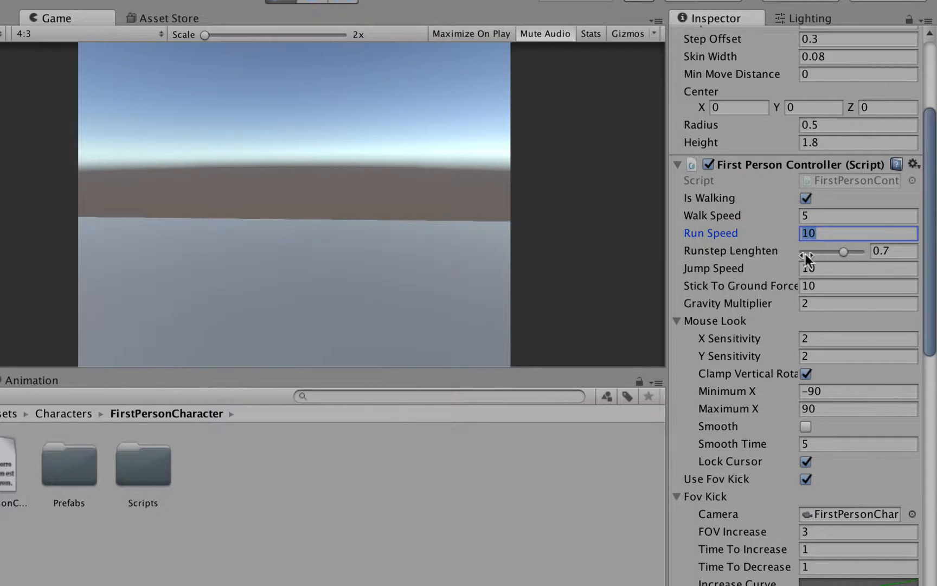
left_click(857, 268)
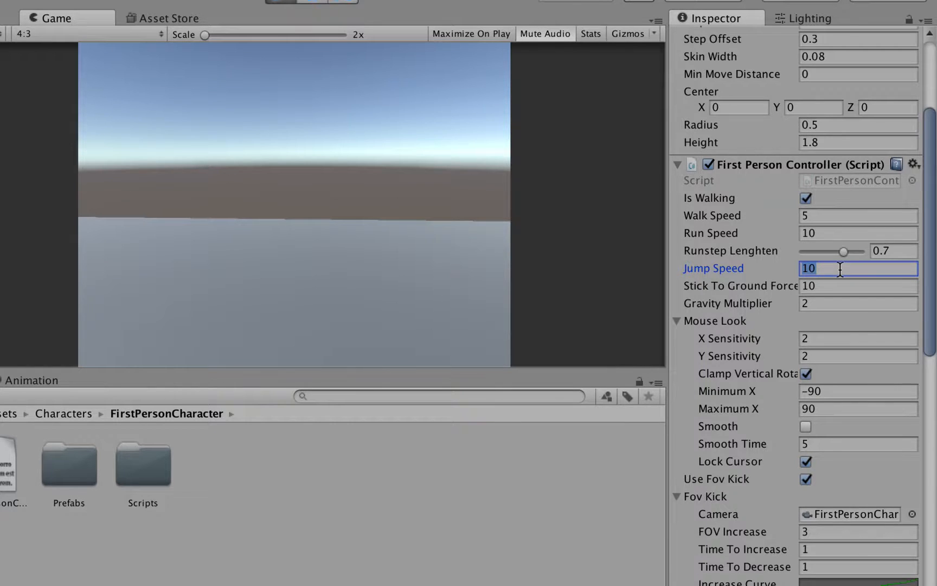
- Try a Jump Speed of 20, then set it back to 10
type("20")
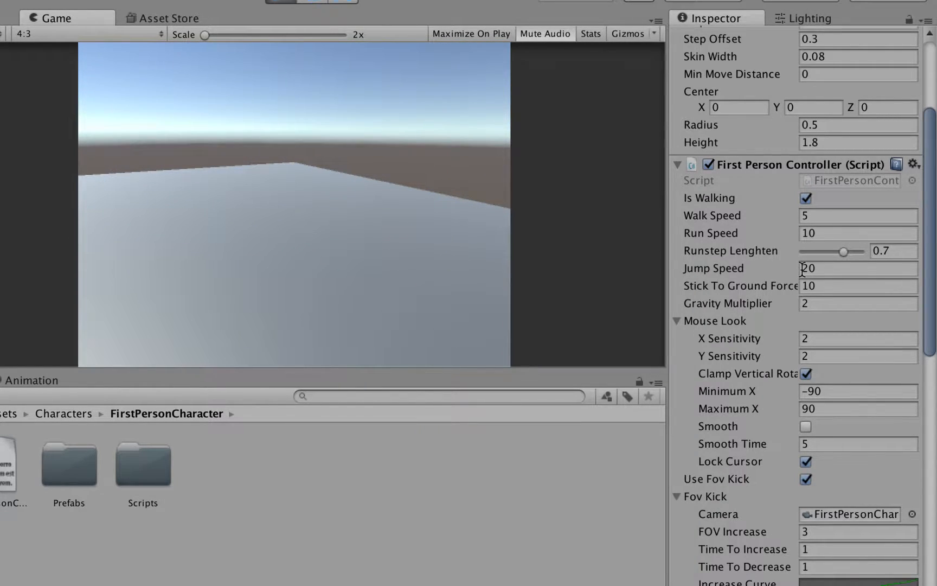
left_click(857, 268)
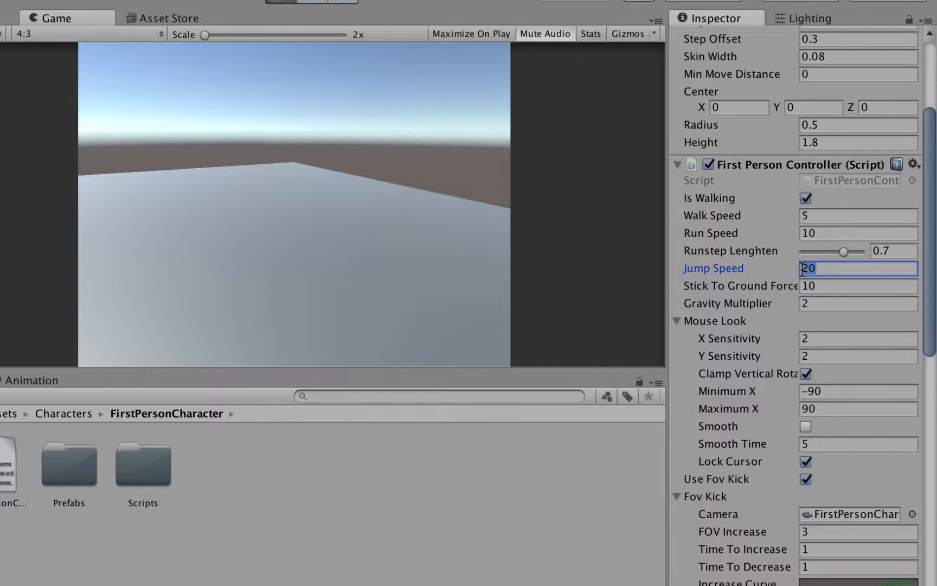
type("10")
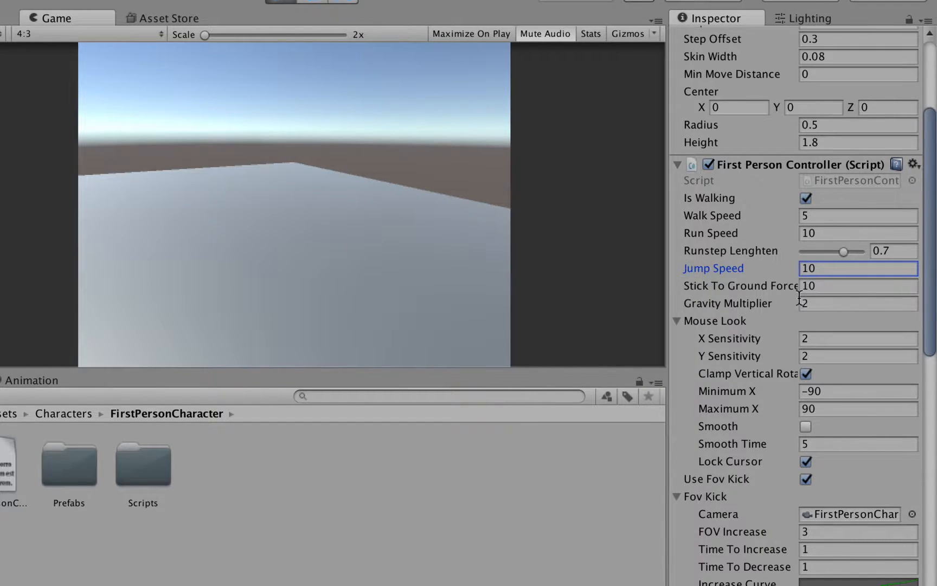
- Lower the Gravity Multiplier to 1
left_click(857, 303)
type("1")
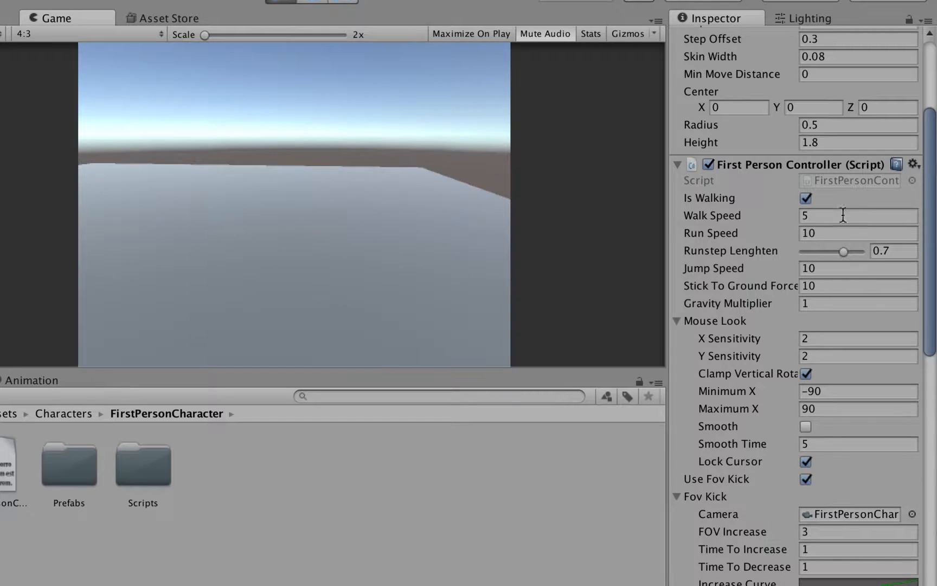
left_click(857, 303)
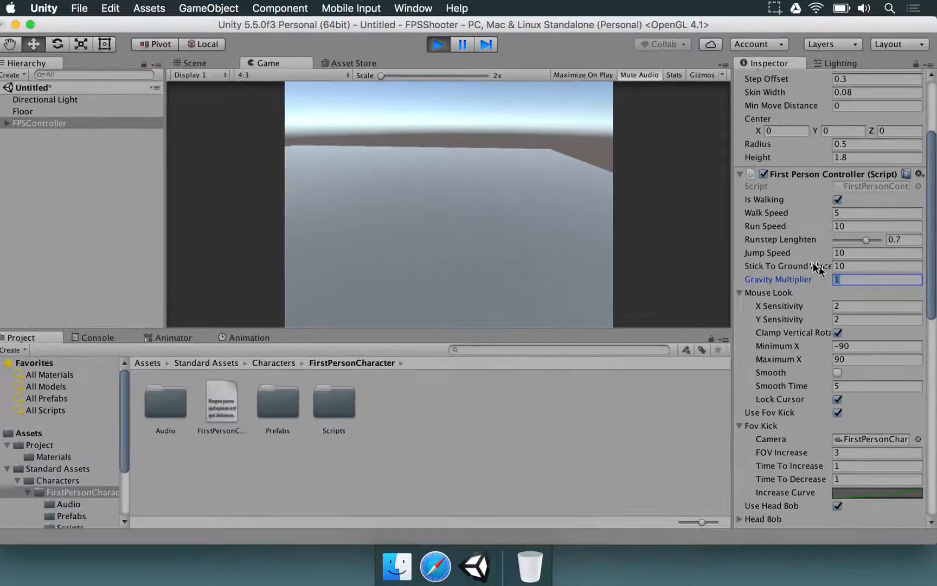
left_click(118, 8)
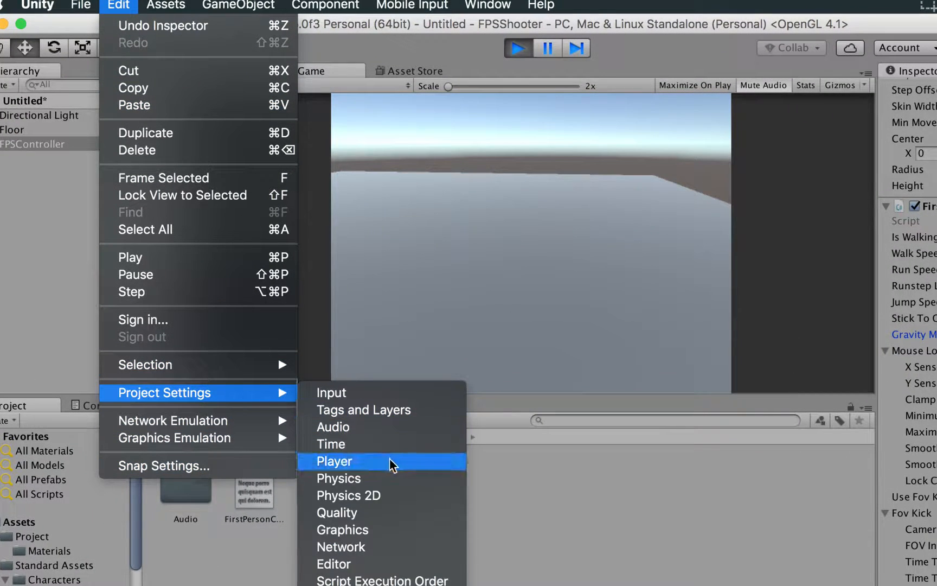
left_click(339, 478)
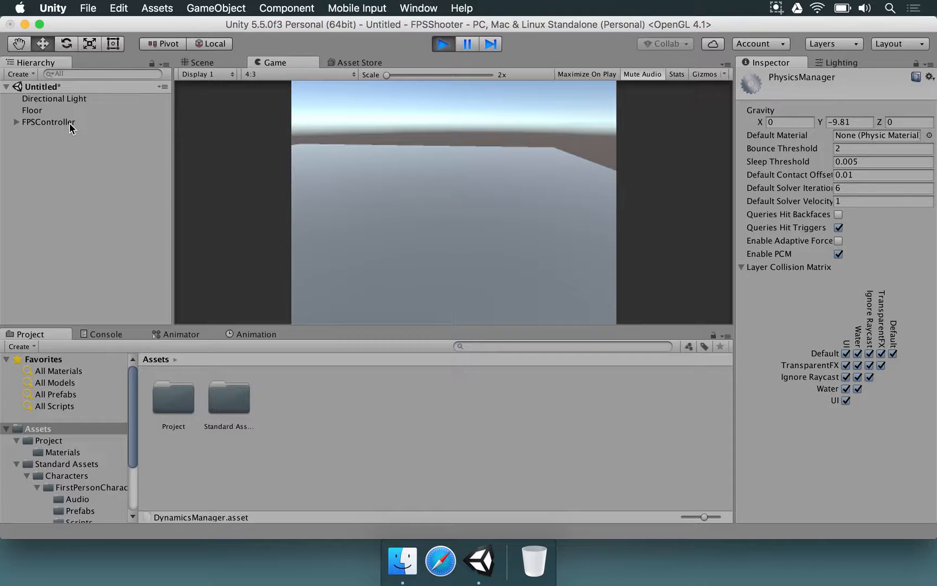
left_click(49, 122)
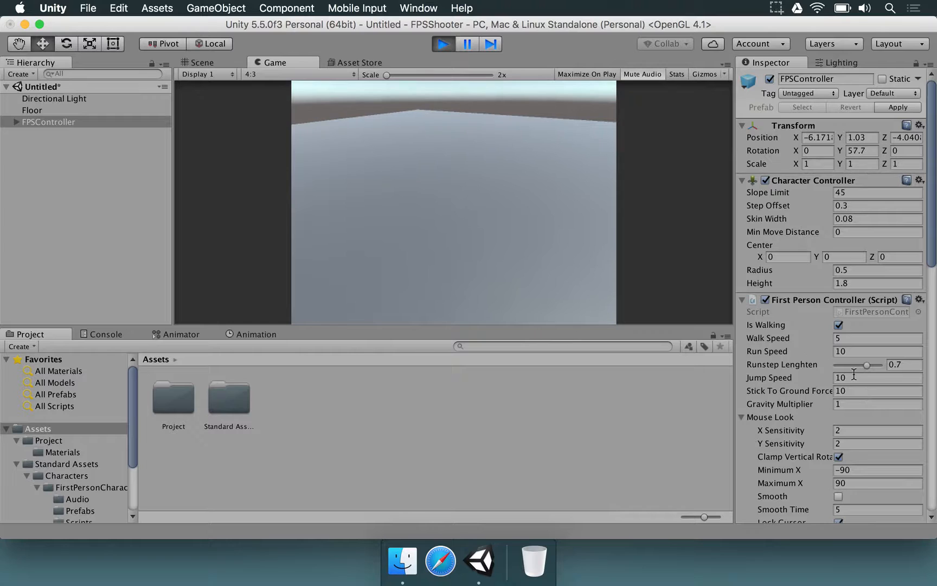
- Check Jump Speed, then enter 2 as the Gravity Multiplier during play
left_click(877, 403)
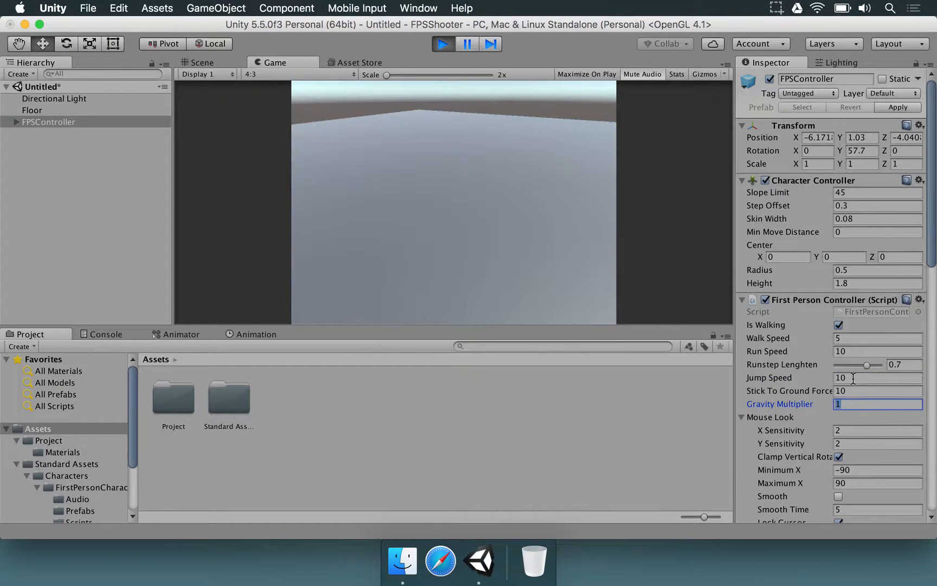
left_click(877, 377)
type("5")
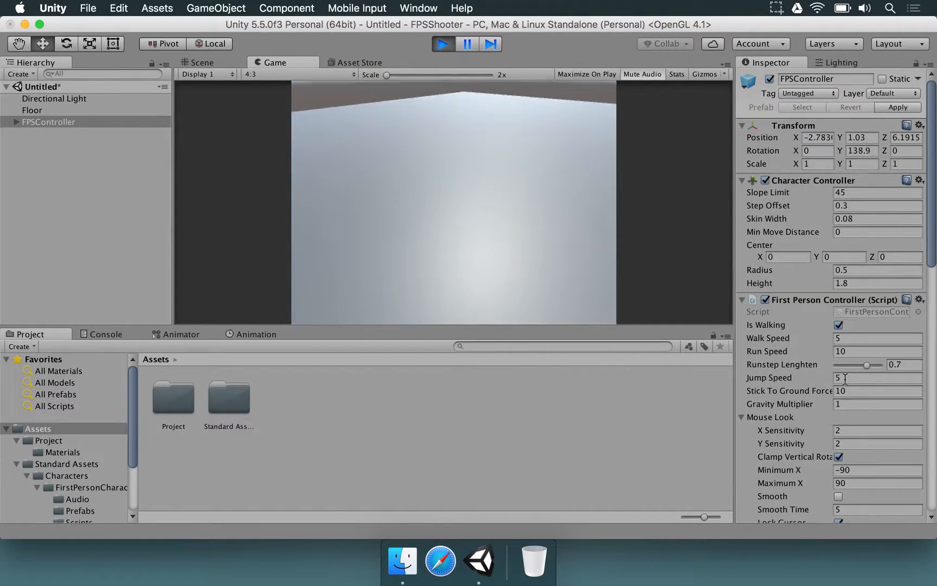
left_click(877, 403)
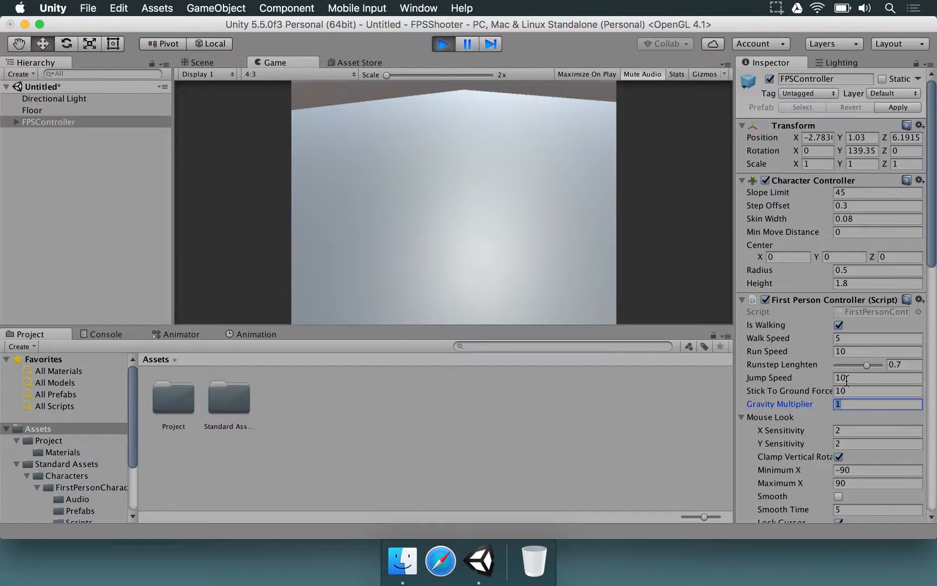
type("2")
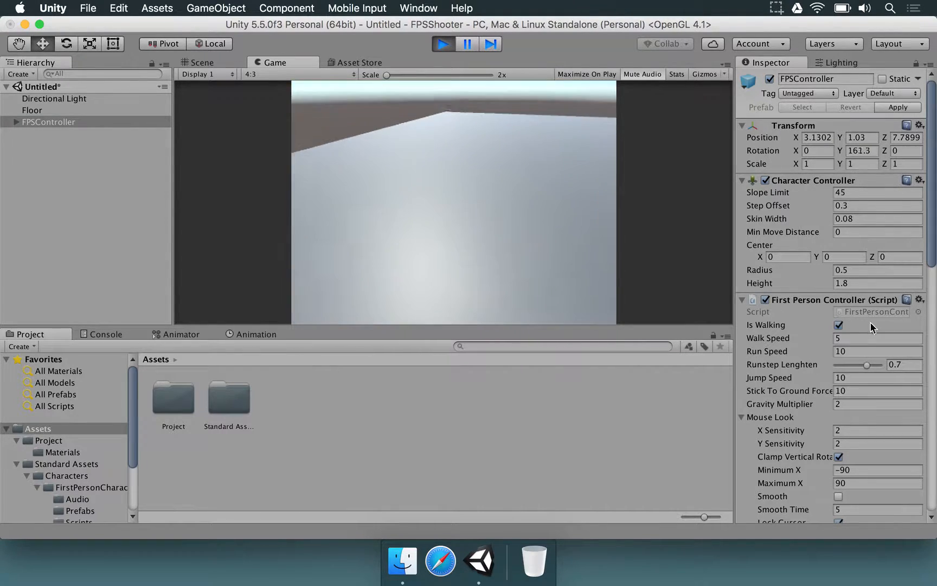
scroll("down", 3)
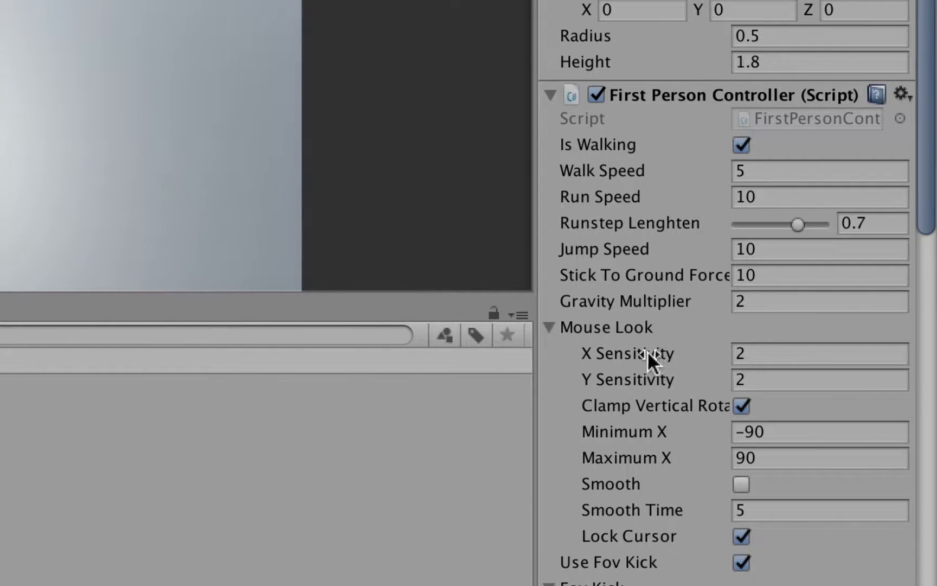
mouse_move(648, 378)
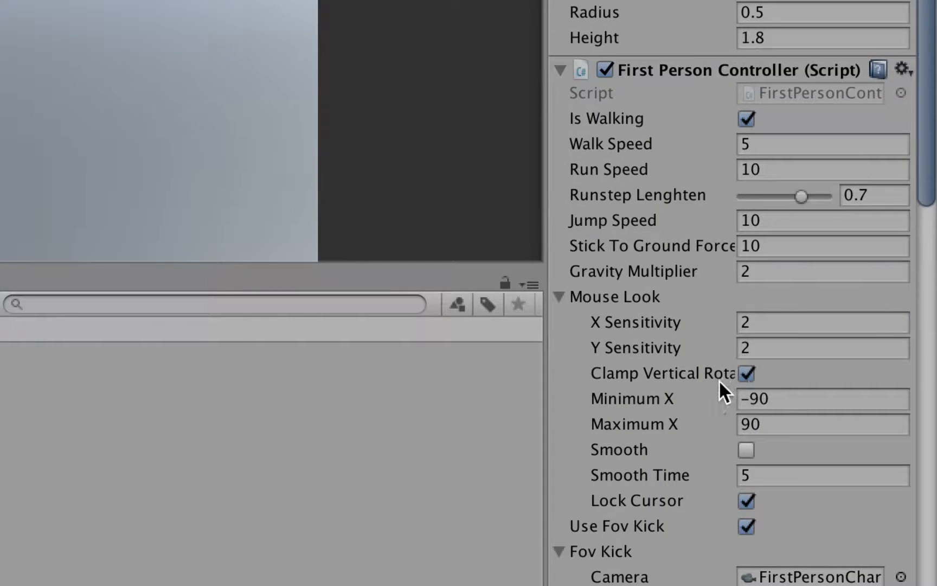
- Clamp mouse look Minimum X to -20 and Maximum X to 20, and set Smooth Time to 2
left_click(822, 399)
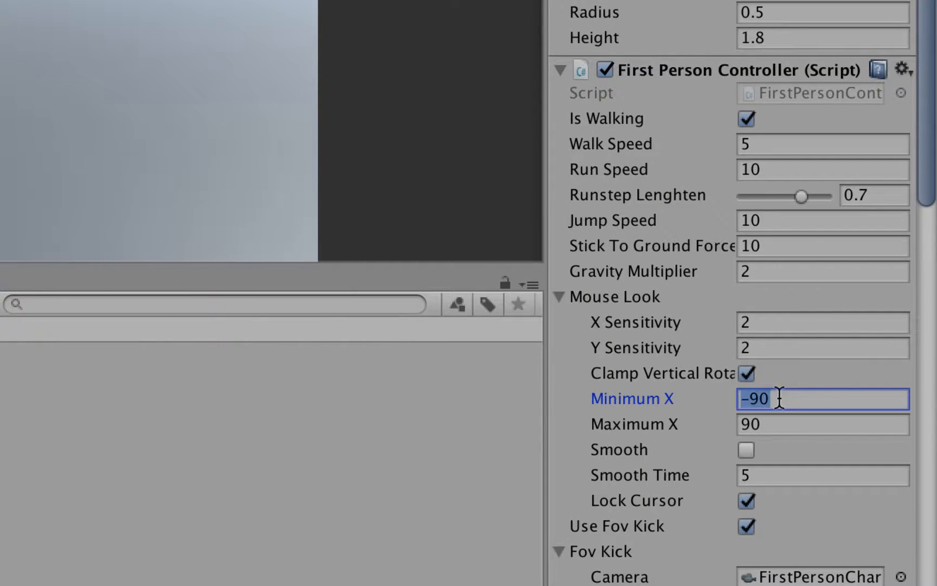
mouse_move(658, 433)
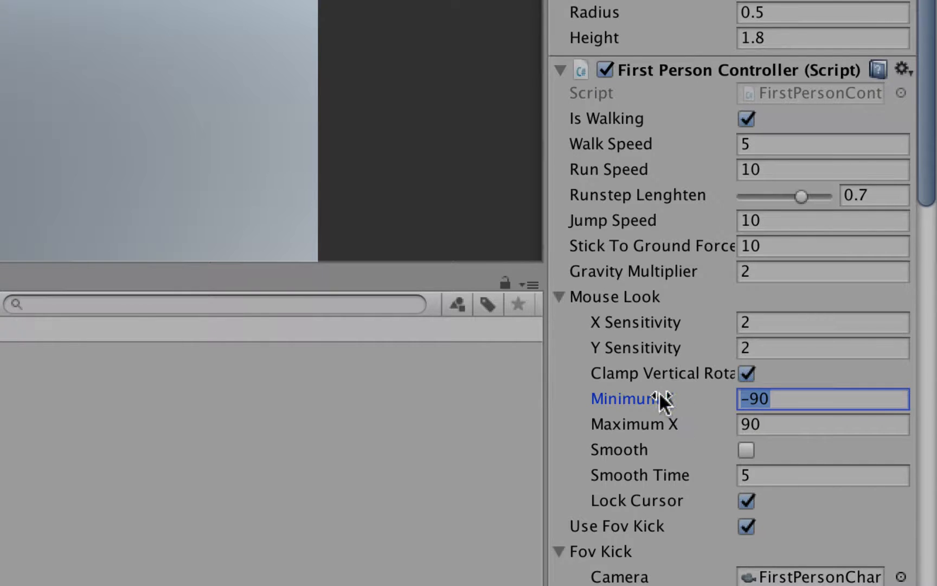
mouse_move(669, 406)
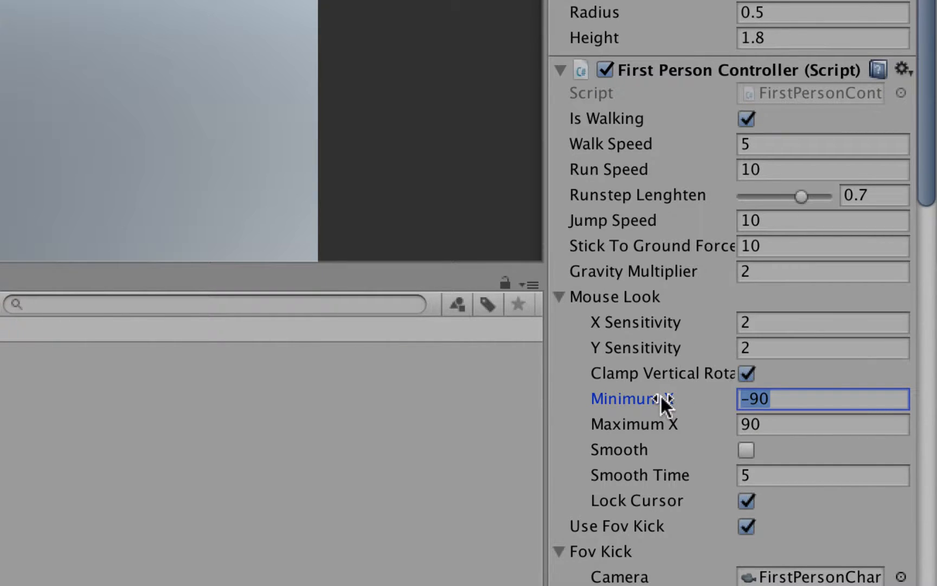
mouse_move(725, 398)
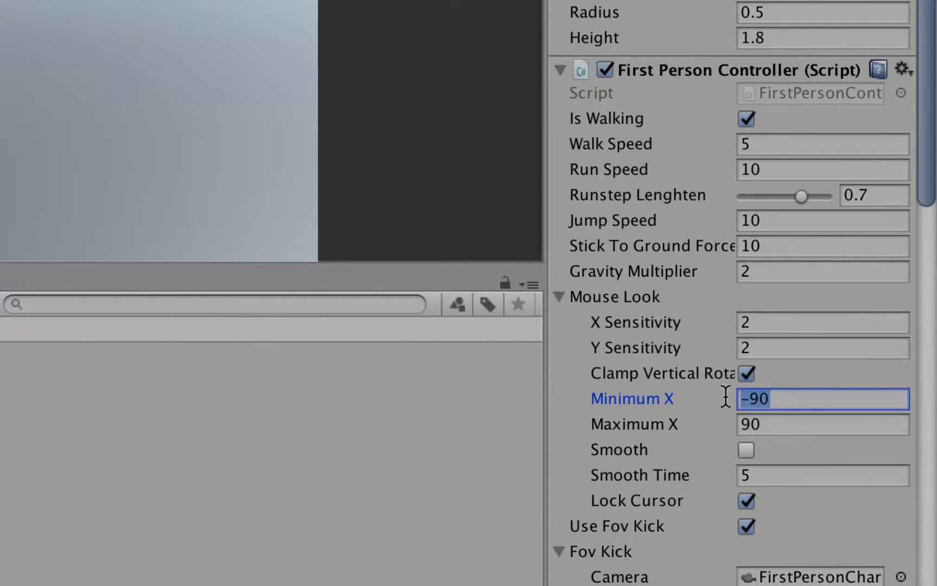
type("-2")
left_click(823, 425)
type("20")
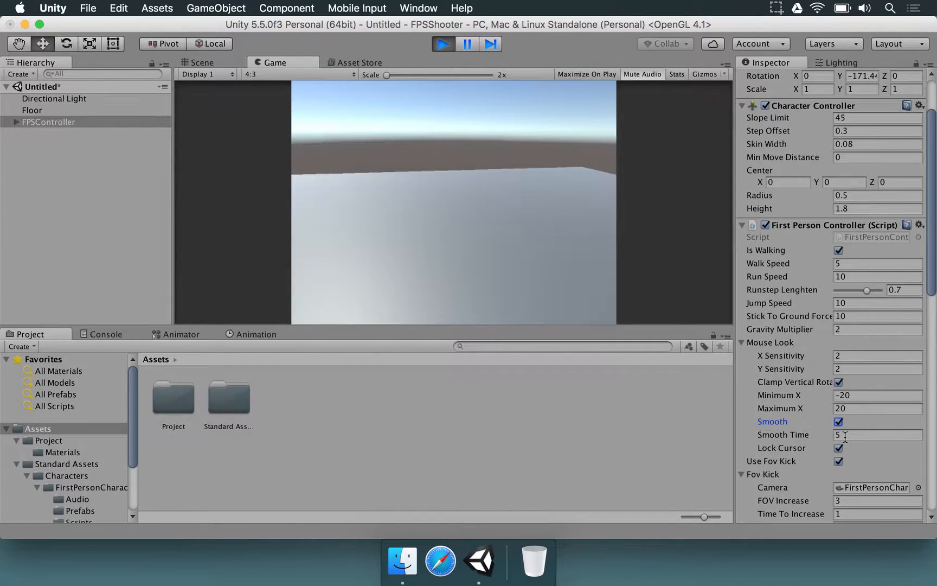
left_click(877, 434)
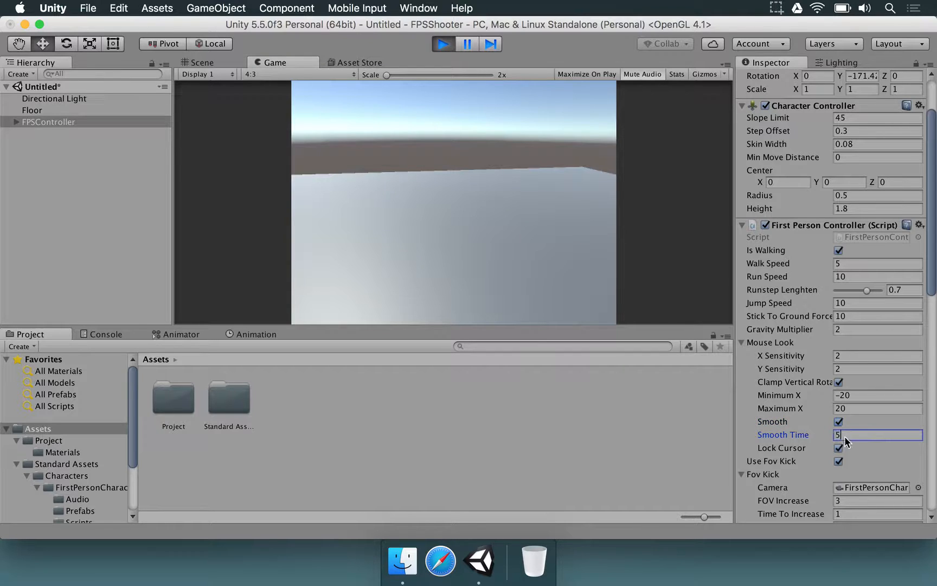
type("2")
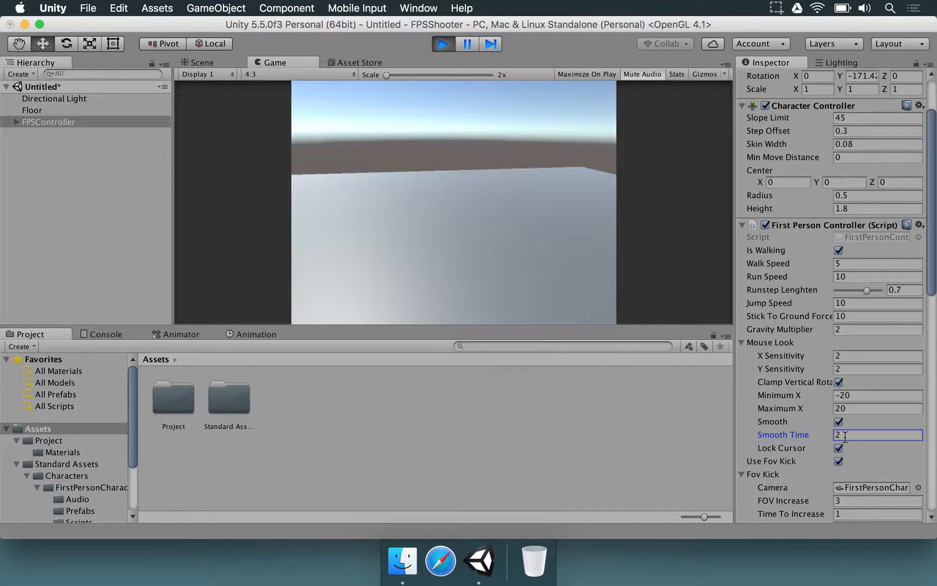
scroll("down", 3)
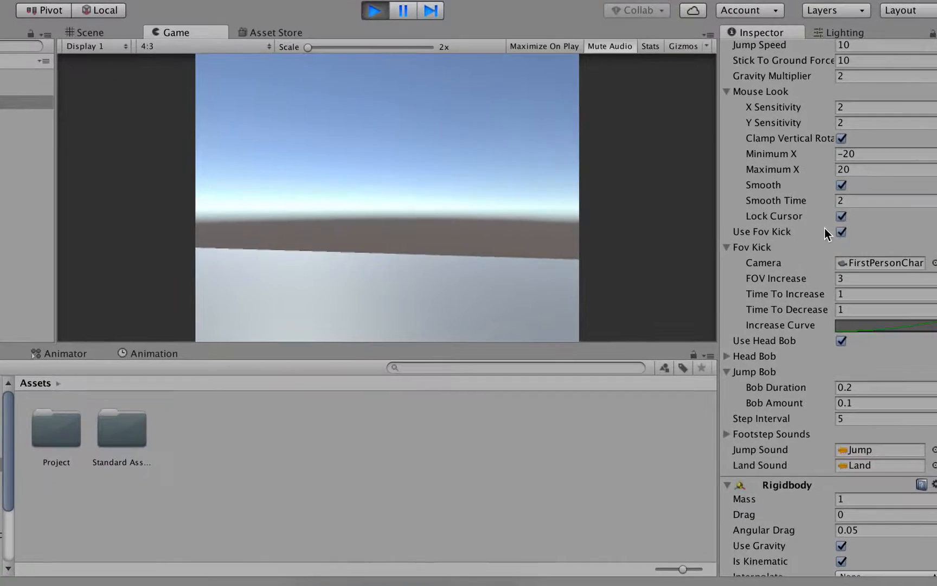
- Stop play mode to revert the tweaks, return to the Game view, and play again
left_click(376, 11)
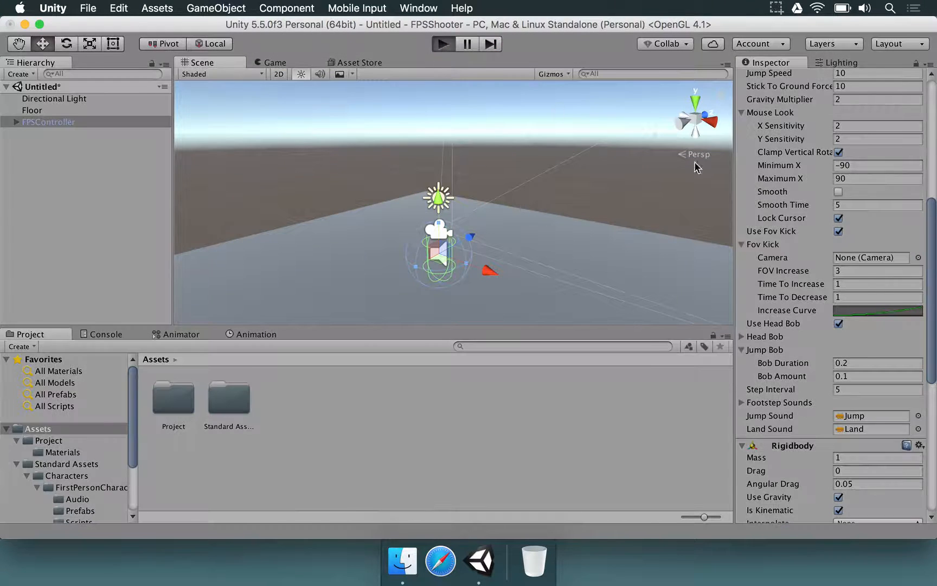
left_click(273, 62)
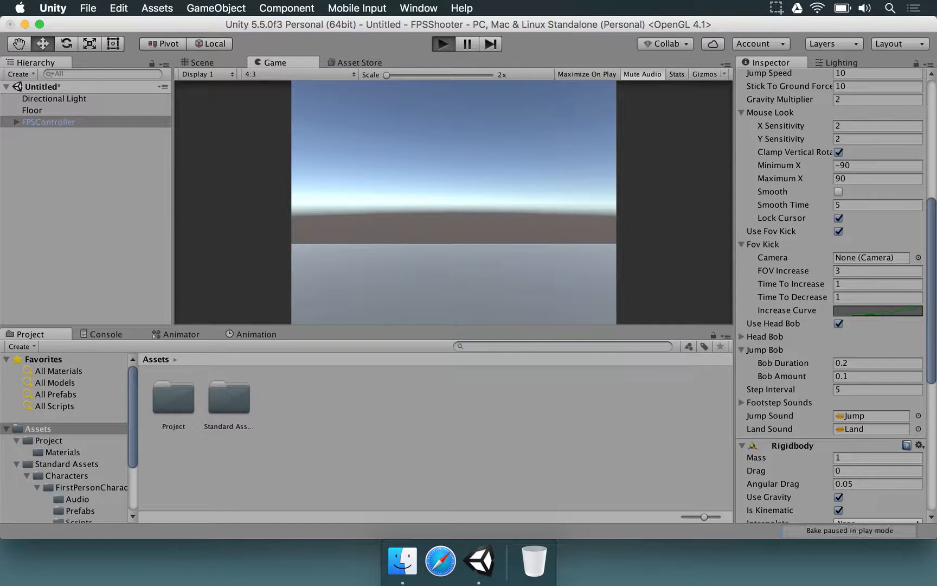
left_click(443, 44)
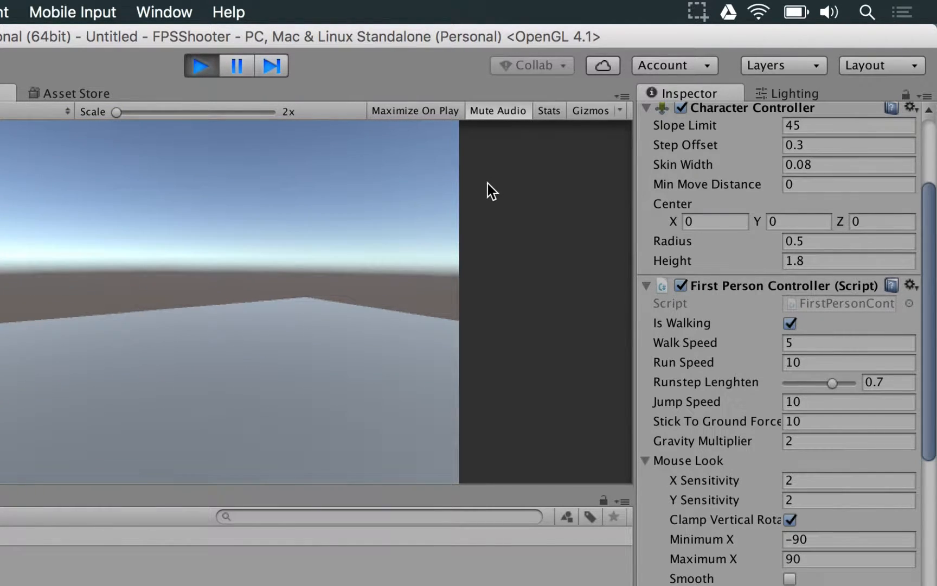
- Expand Head Bob to show bob ranges of 0.1 and a vertical-to-horizontal ratio of 2
scroll("down", 3)
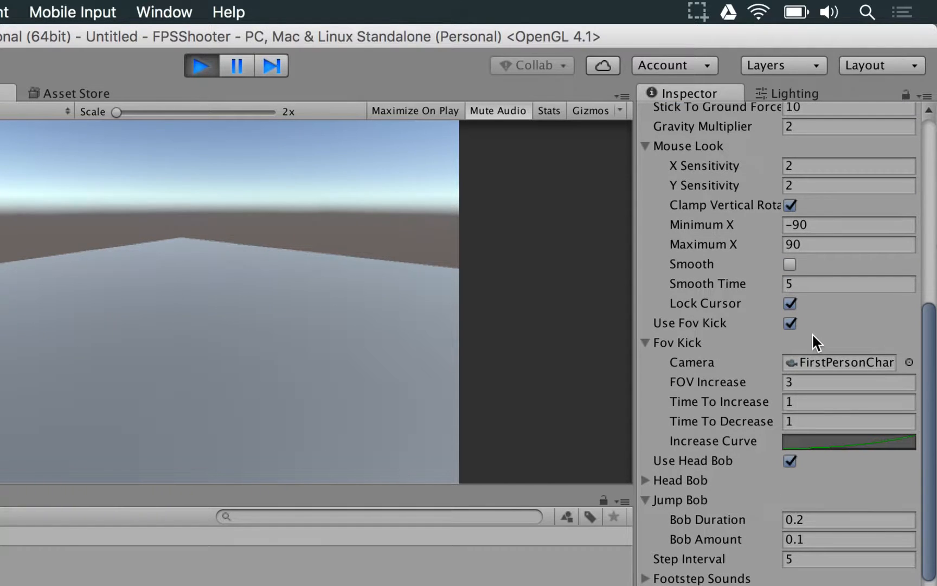
scroll("down", 3)
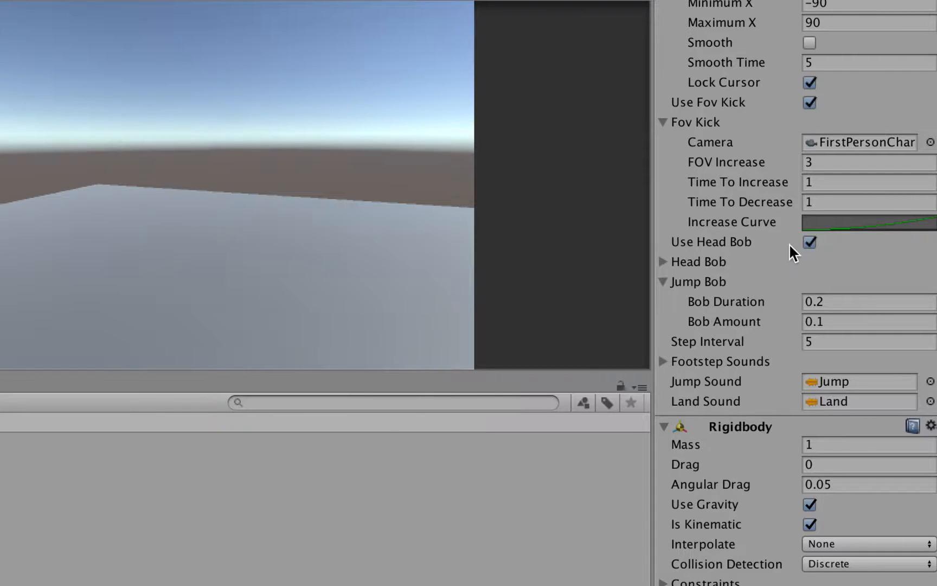
left_click(809, 242)
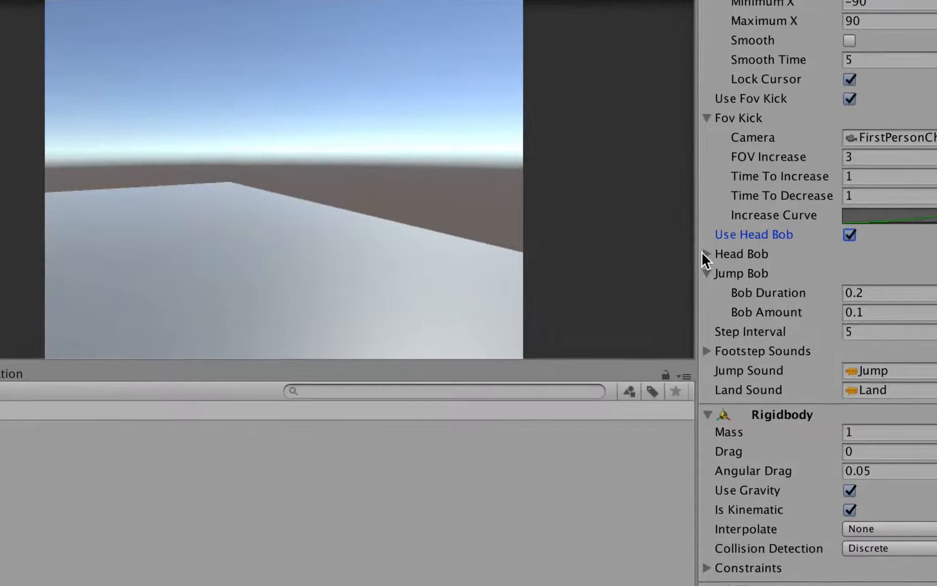
left_click(693, 253)
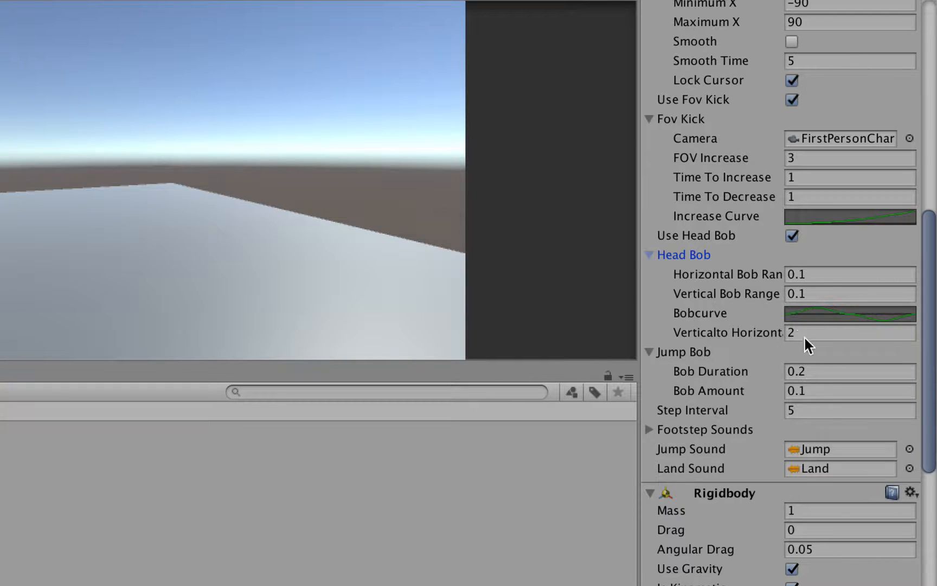
mouse_move(795, 320)
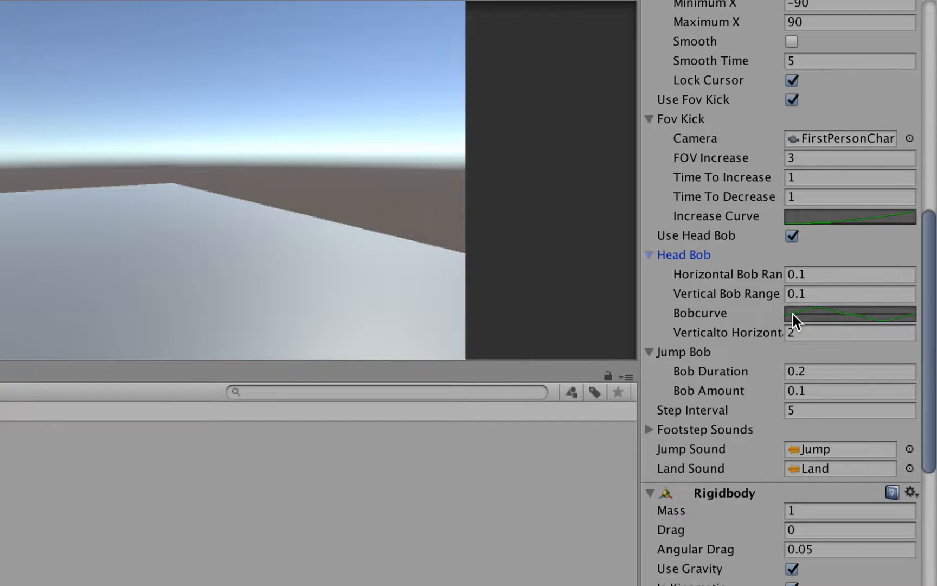
- Collapse Head Bob and enter 1 as Jump Bob's Bob Amount
left_click(649, 255)
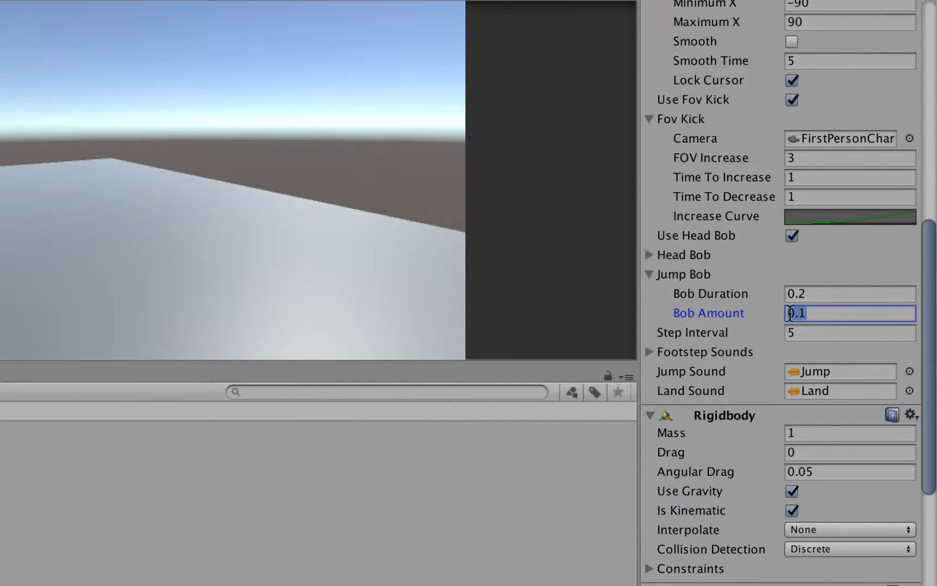
type("1")
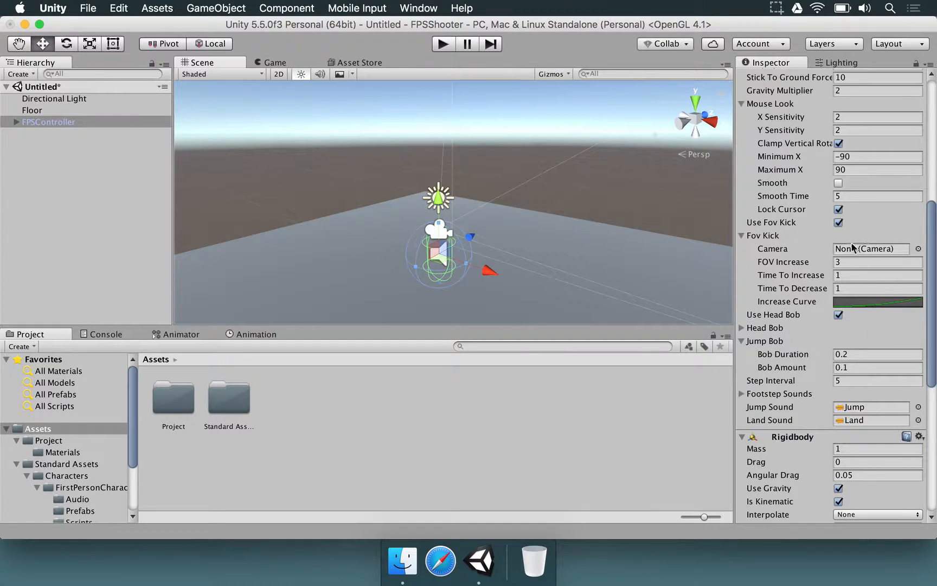
- Collapse the Jump Bob foldout, leaving step interval 5 and the jump and land sounds in view
scroll("up", 3)
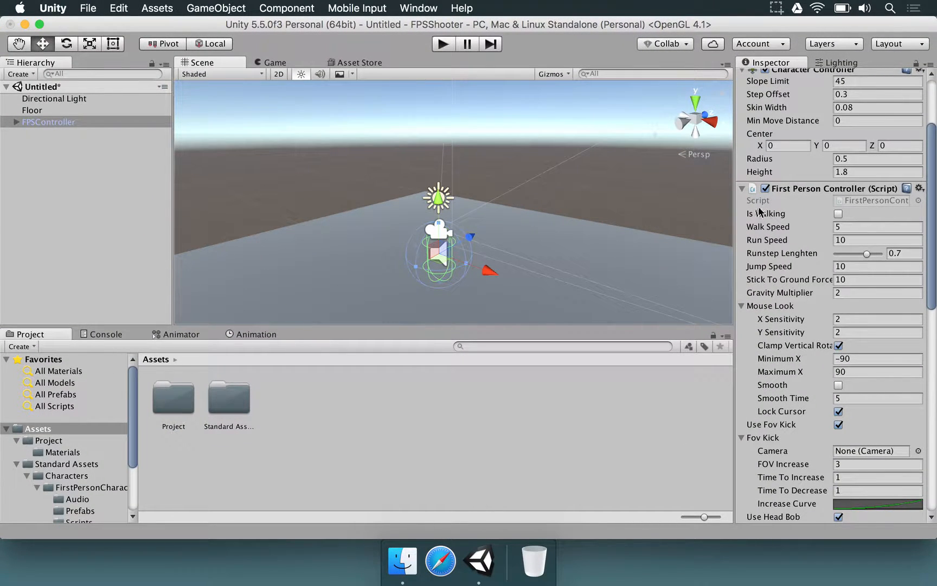
scroll("down", 3)
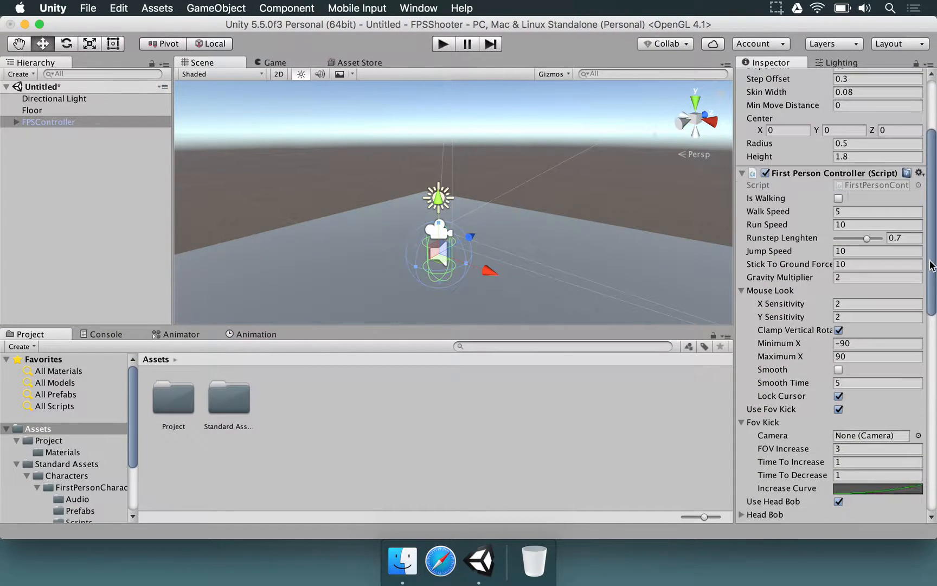
scroll("down", 3)
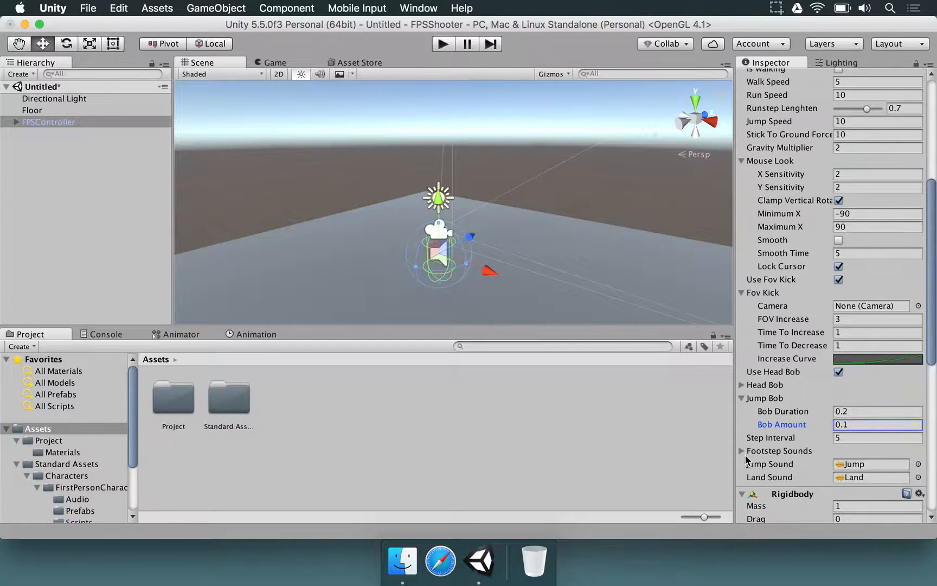
left_click(742, 398)
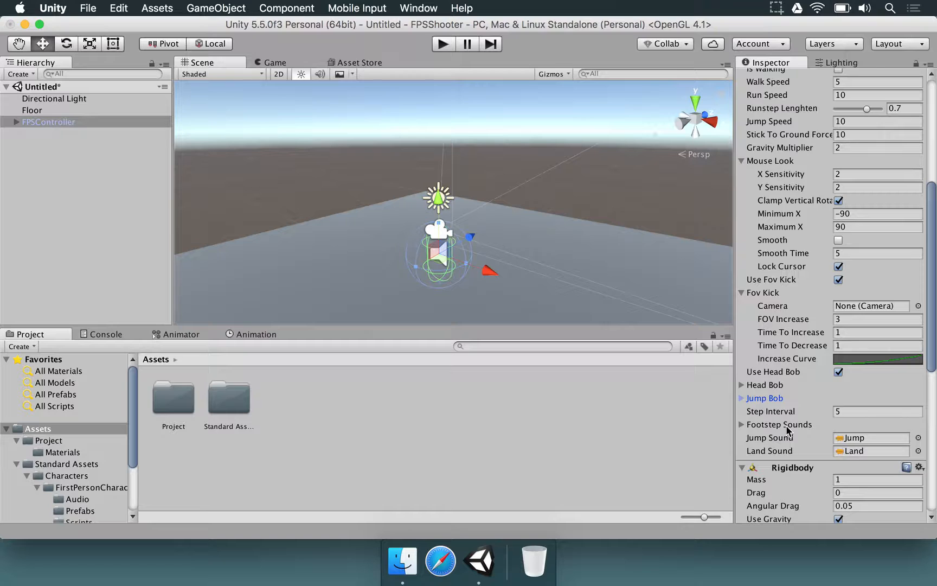
mouse_move(867, 433)
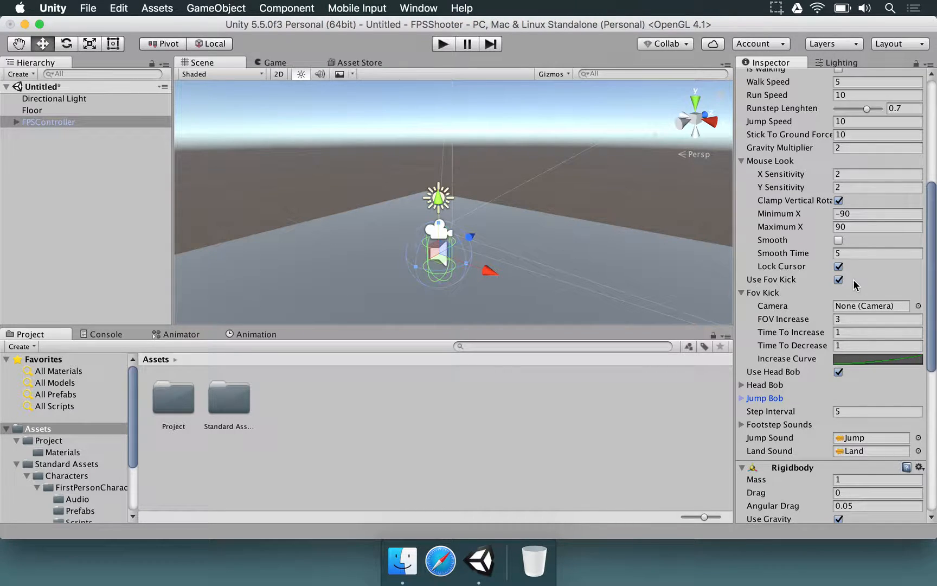
mouse_move(649, 147)
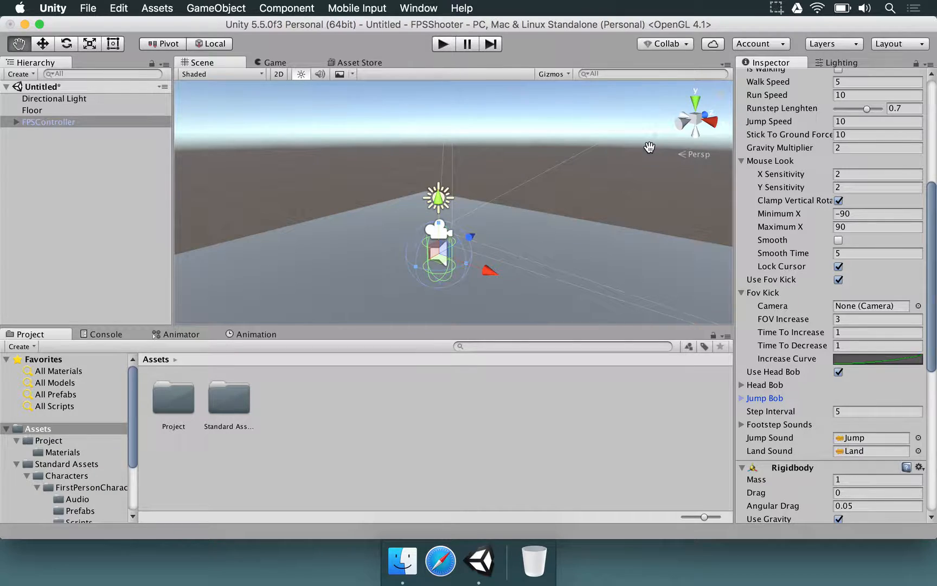